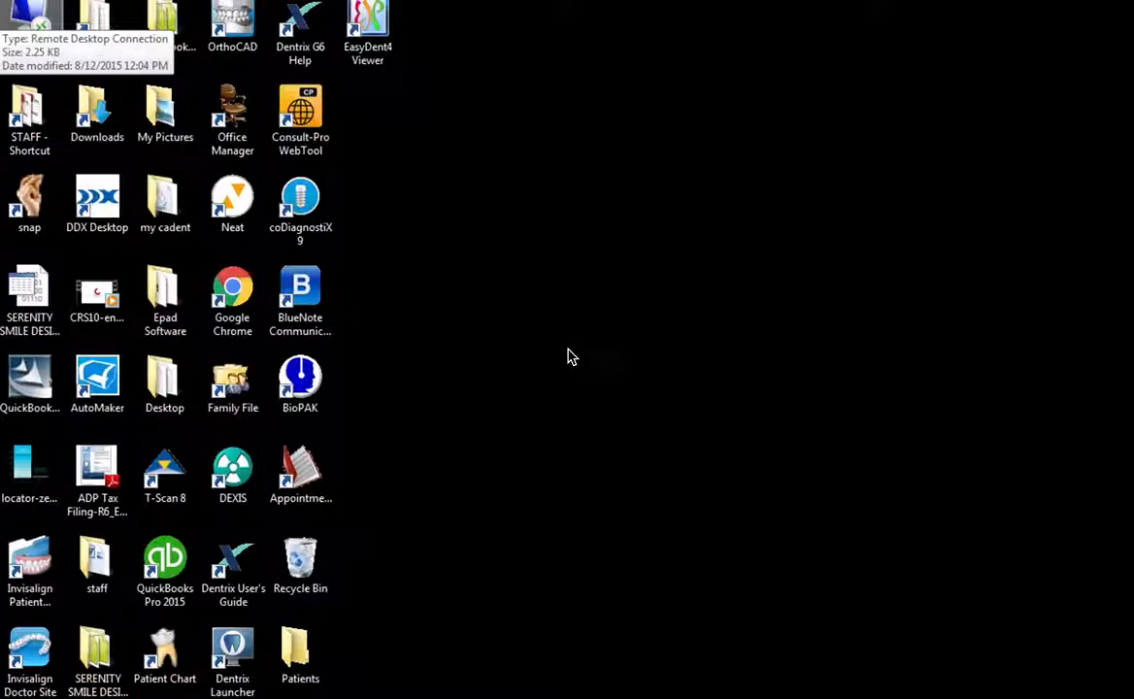
pyautogui.moveTo(548, 325)
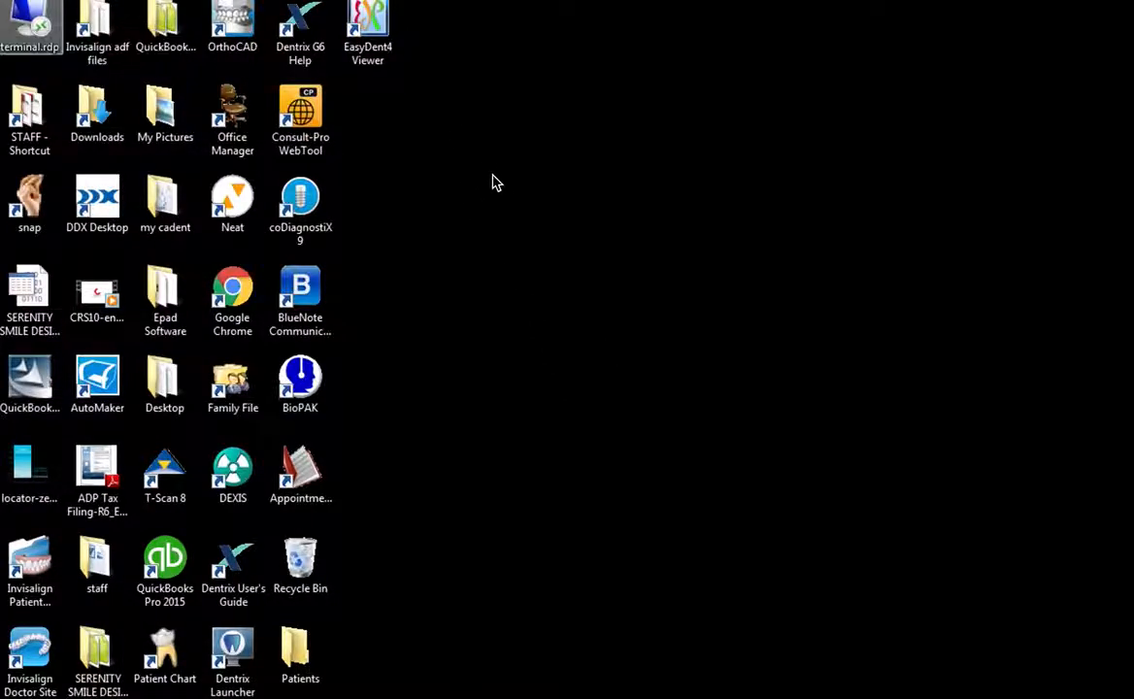
pyautogui.rightClick(496, 183)
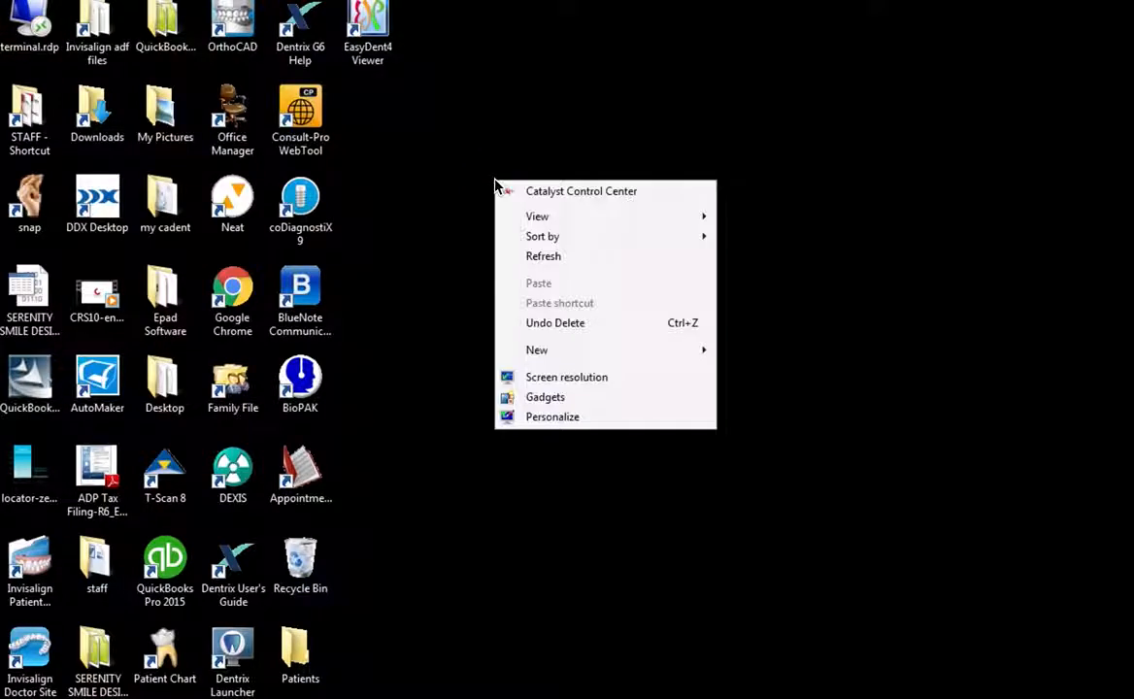
pyautogui.moveTo(550, 349)
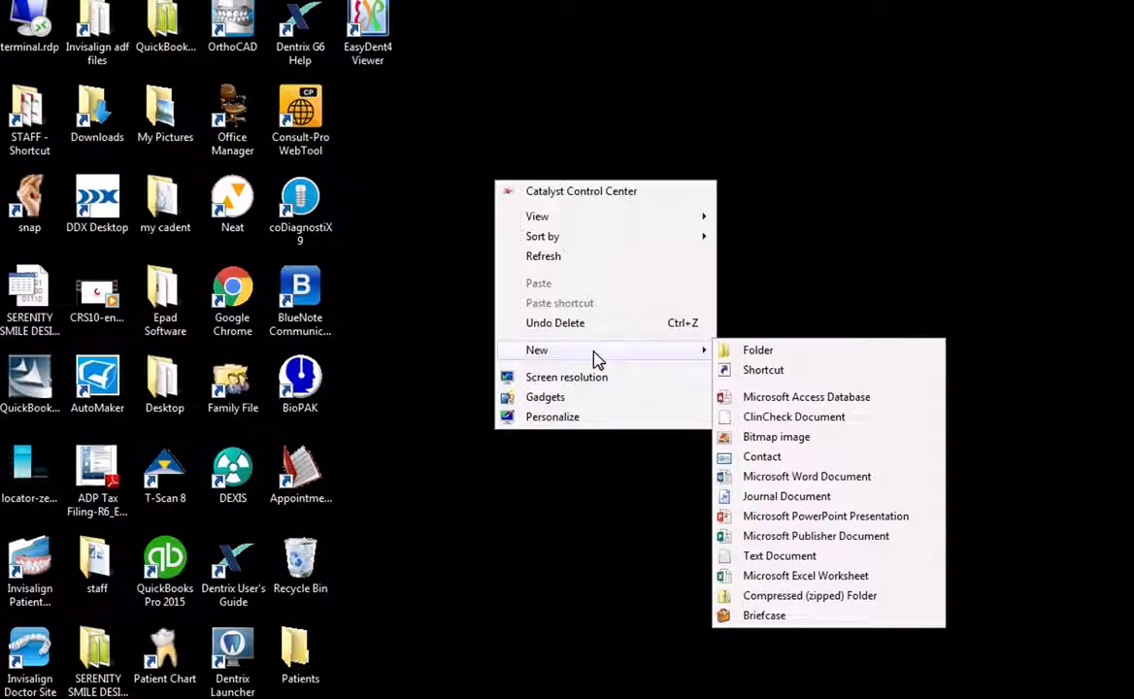
pyautogui.moveTo(758, 351)
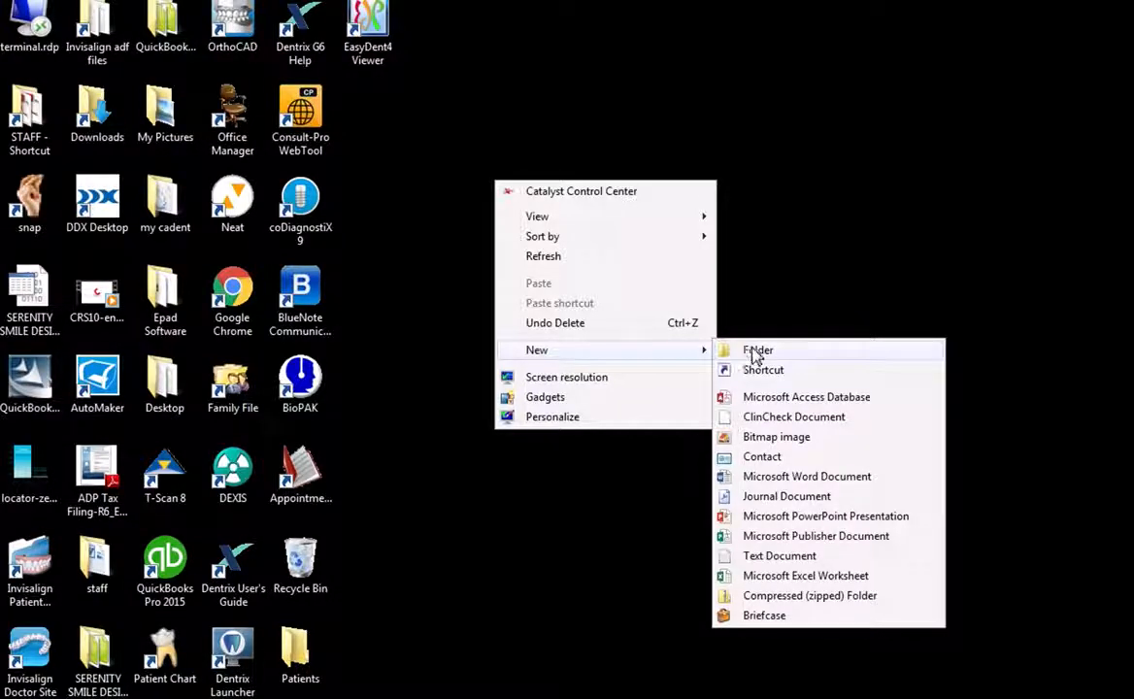
pyautogui.click(757, 354)
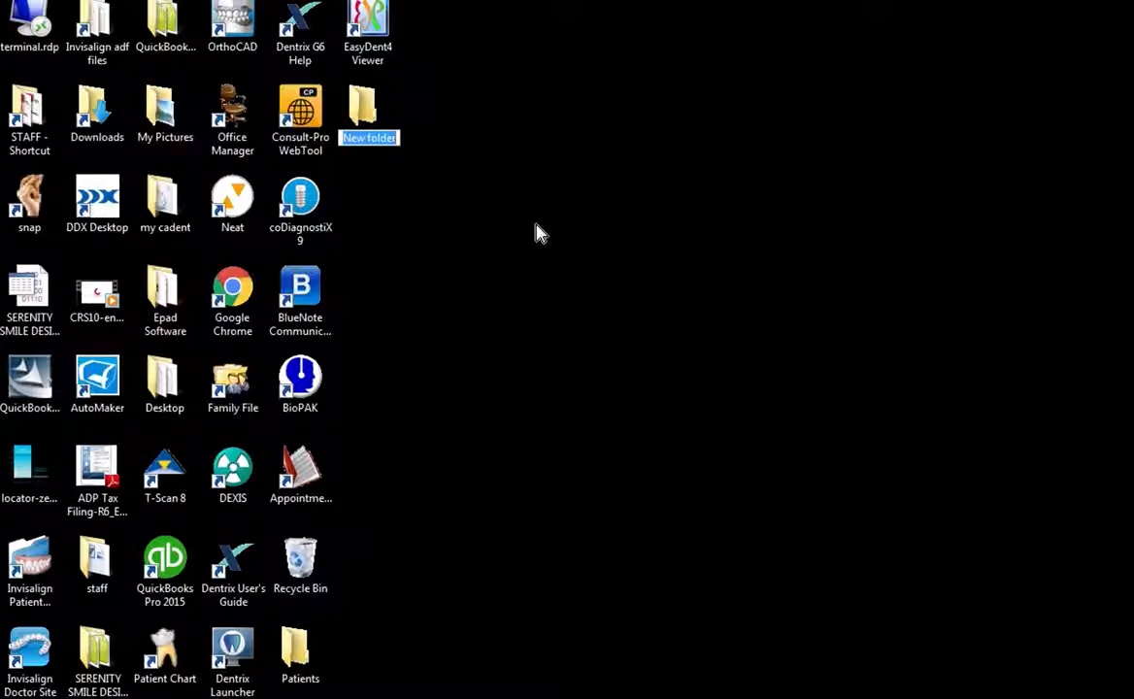
pyautogui.write('Noel Joseph')
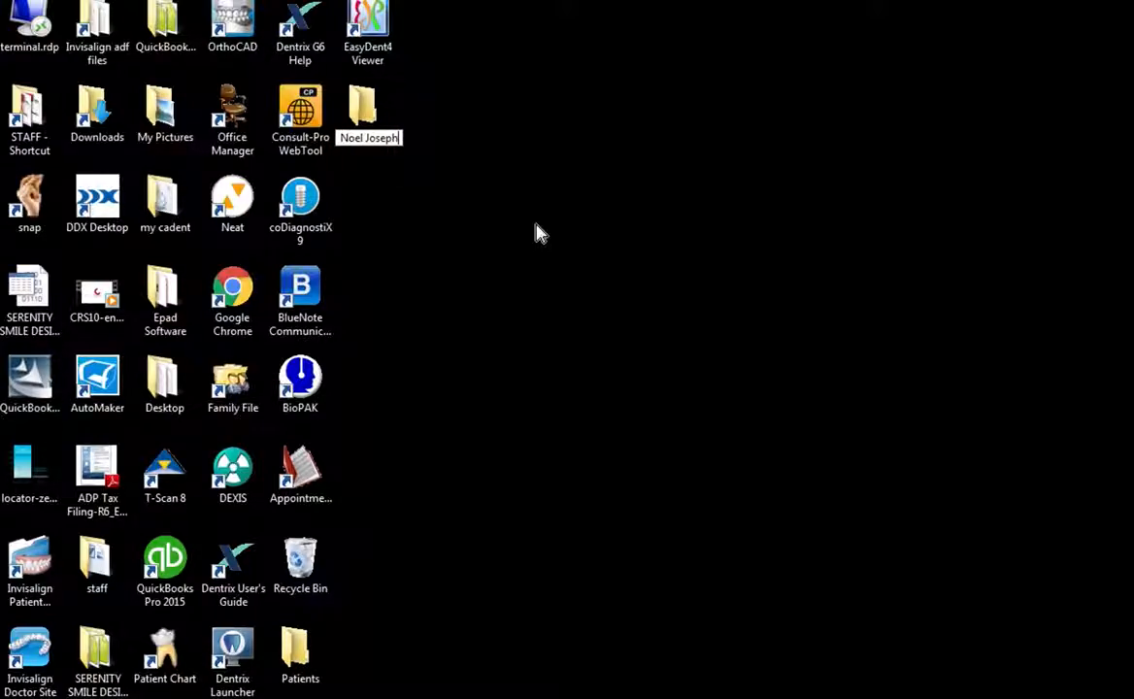
pyautogui.write('-')
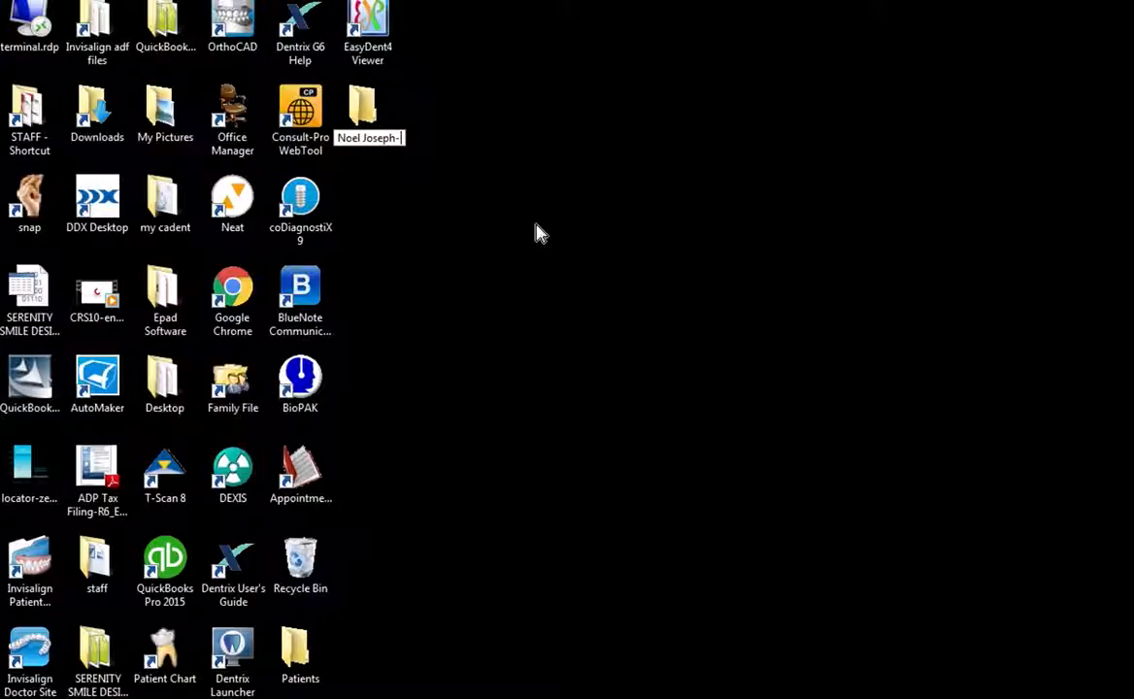
pyautogui.write('upper teeth')
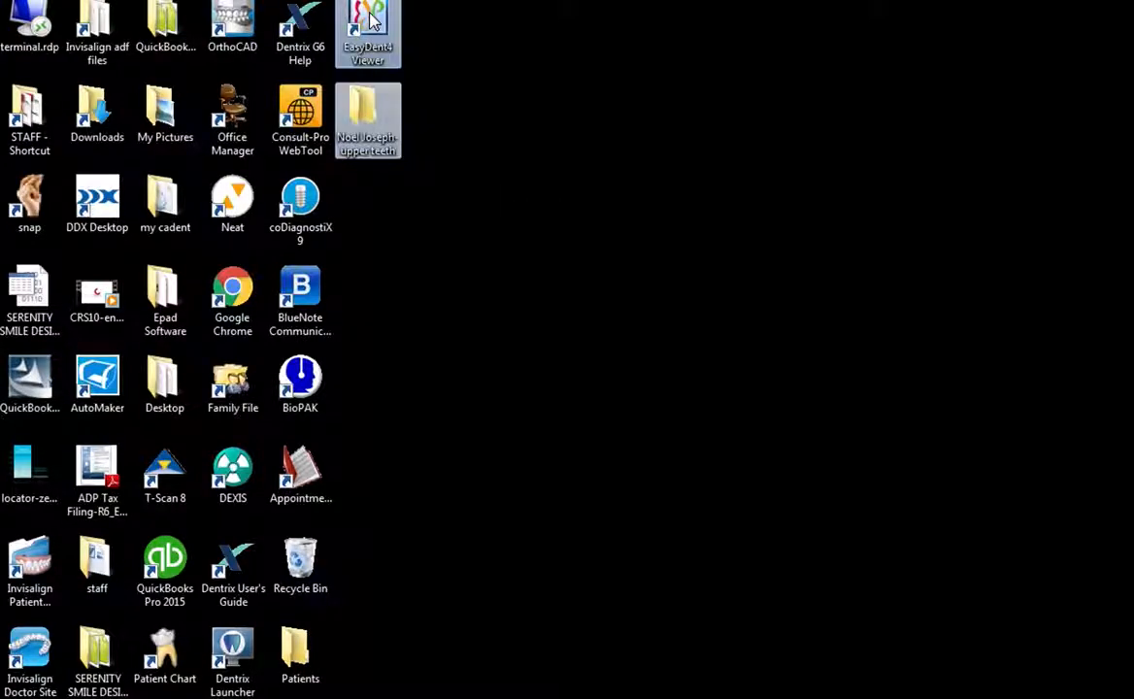
# Launch EasyDent4 Viewer and select the CT scan captured at 06:19:11.
pyautogui.doubleClick(367, 34)
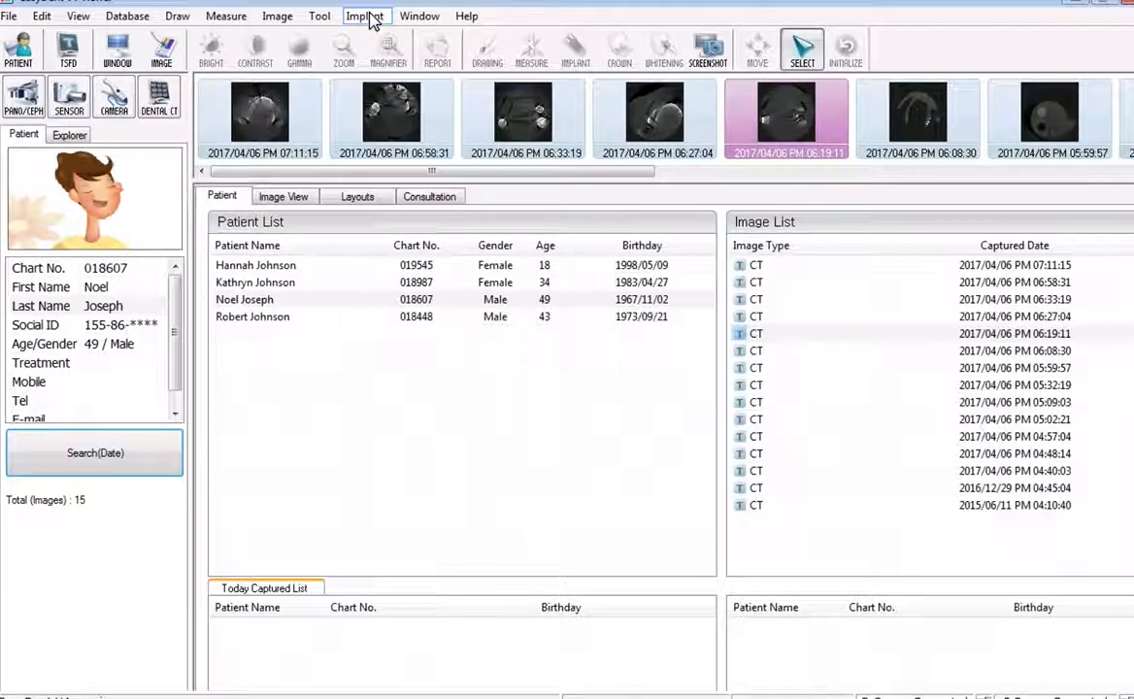
pyautogui.moveTo(340, 56)
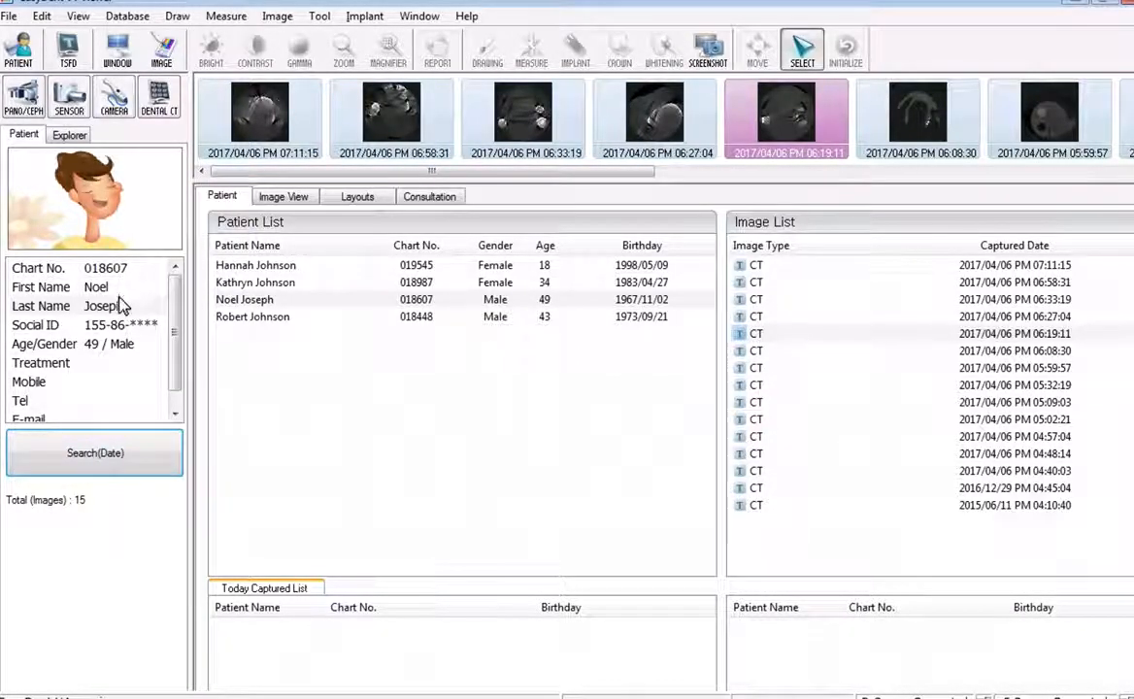
pyautogui.moveTo(820, 225)
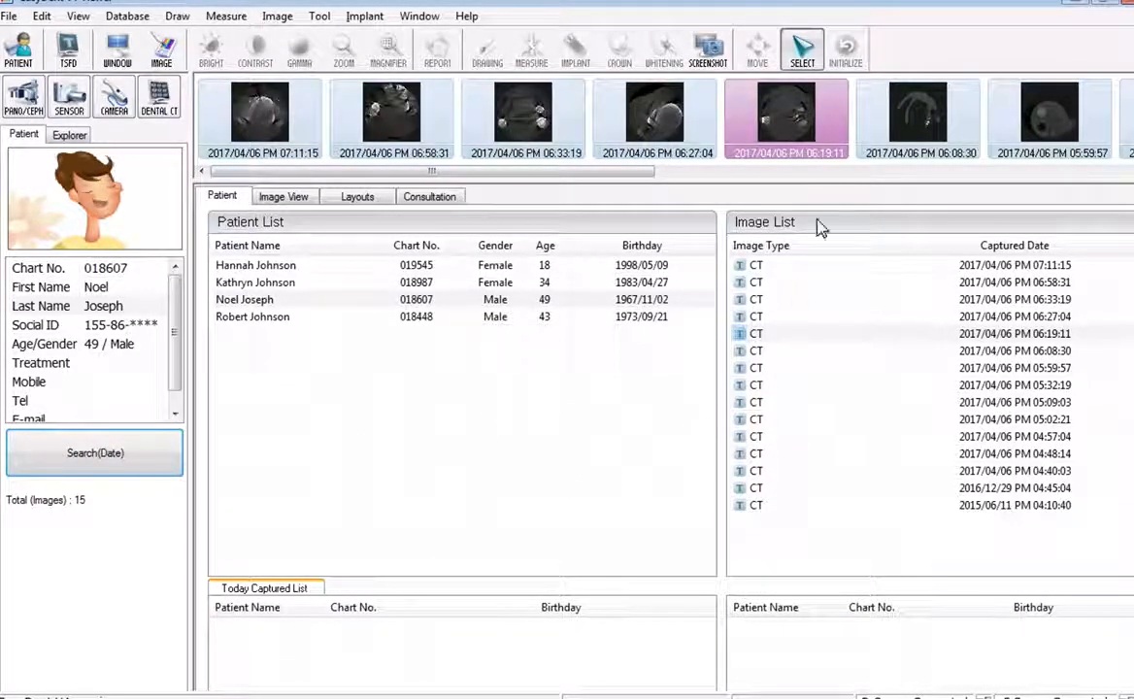
pyautogui.click(654, 117)
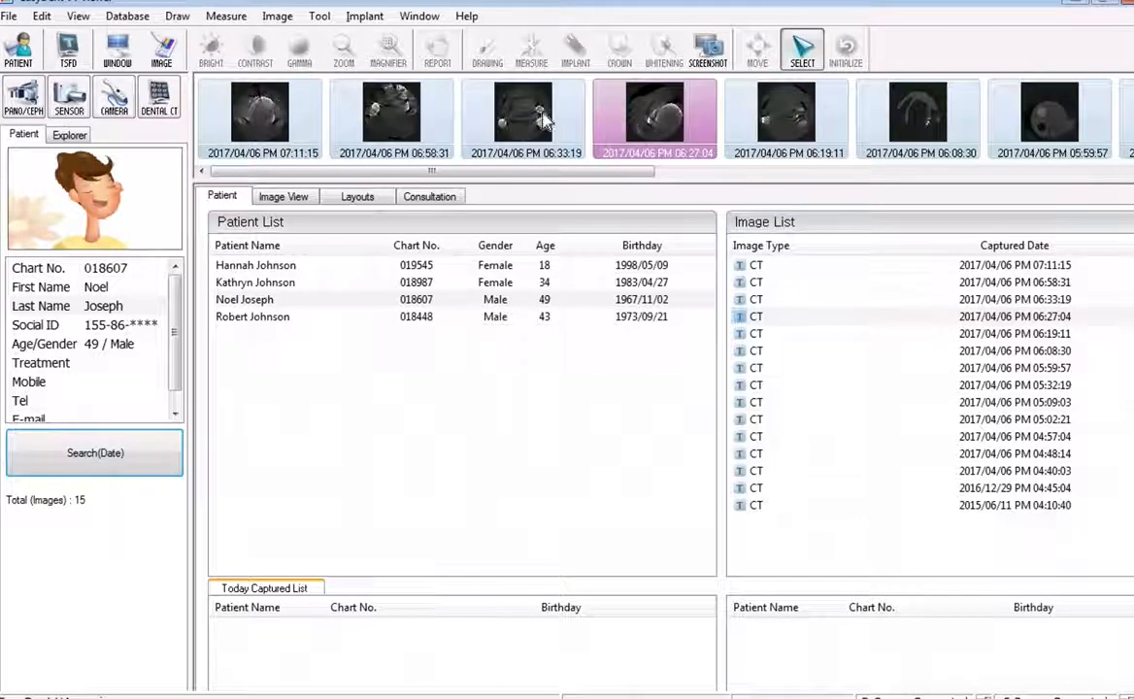
pyautogui.click(259, 116)
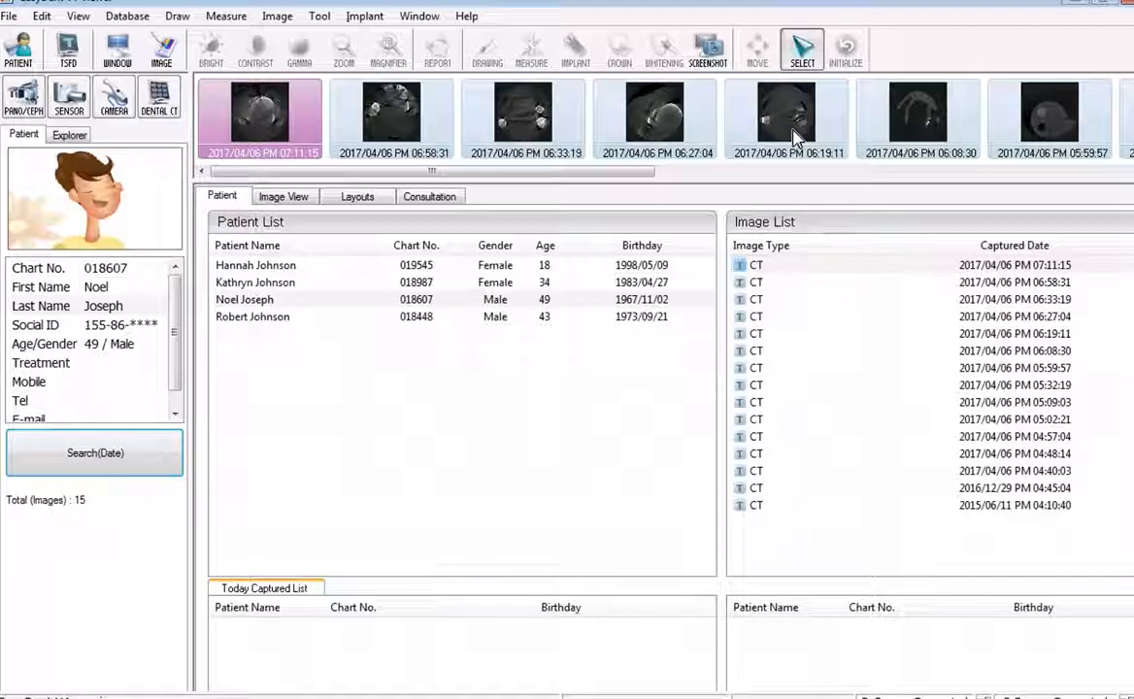
pyautogui.click(786, 116)
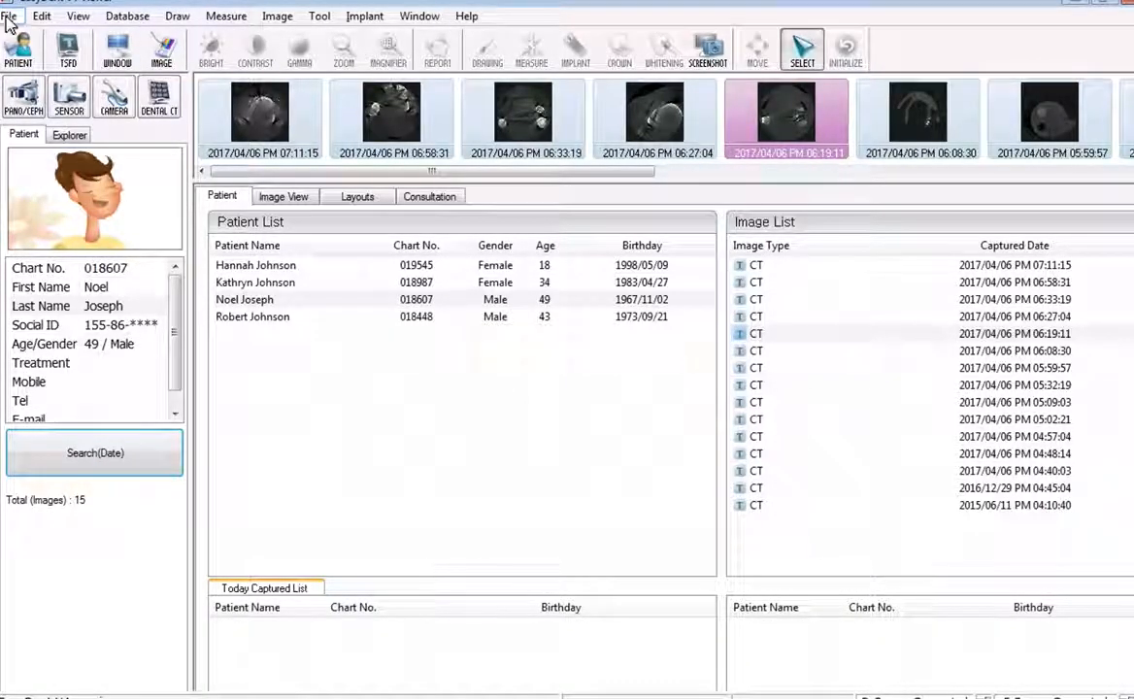
pyautogui.click(9, 15)
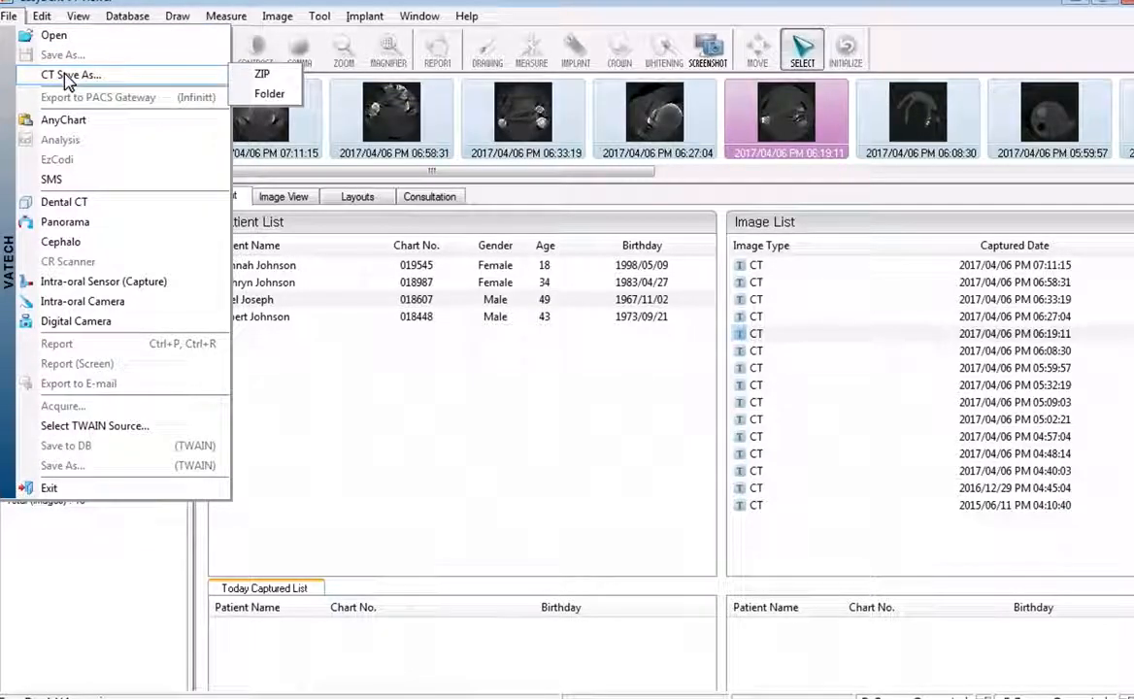
pyautogui.moveTo(269, 94)
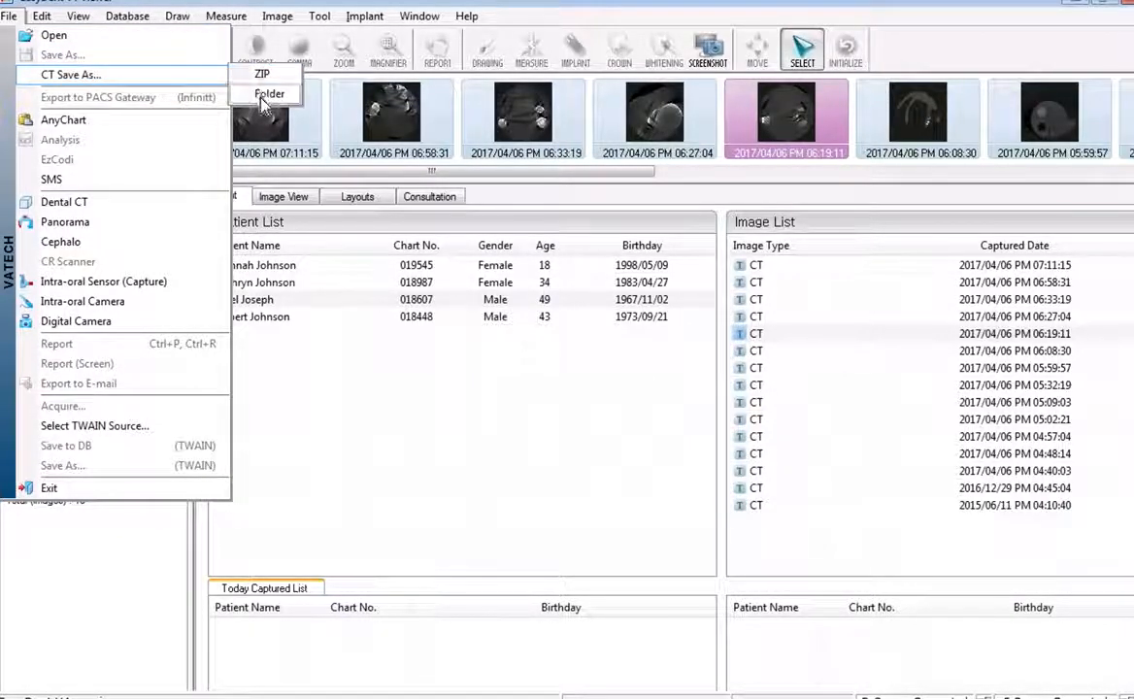
pyautogui.click(270, 93)
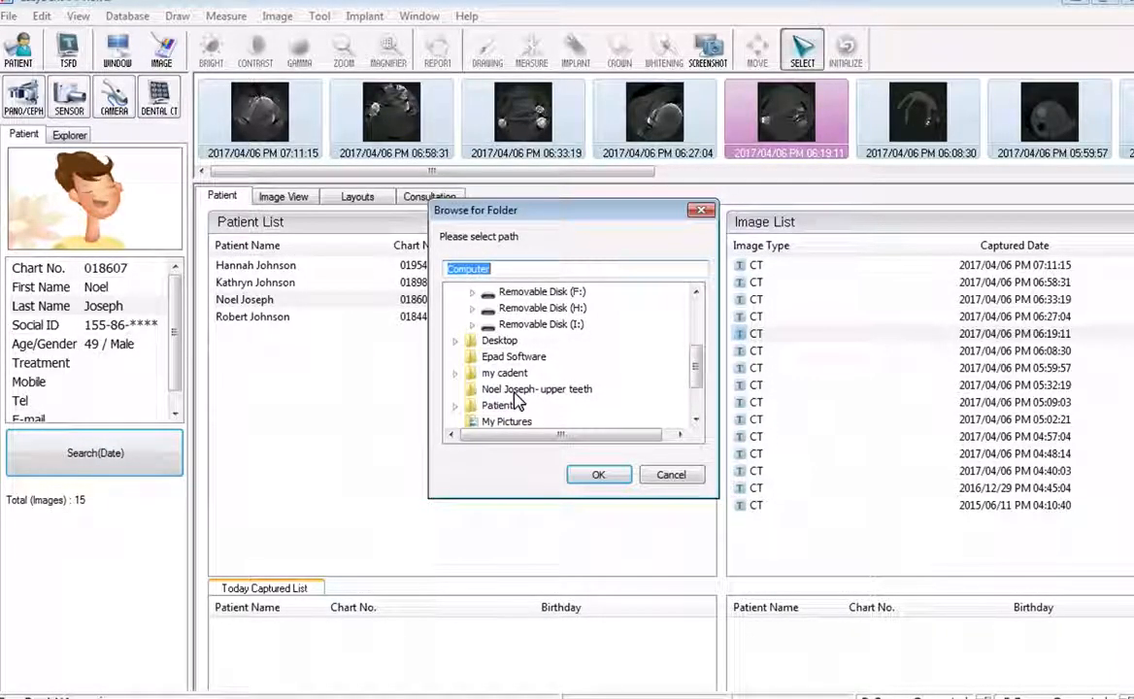
pyautogui.click(536, 388)
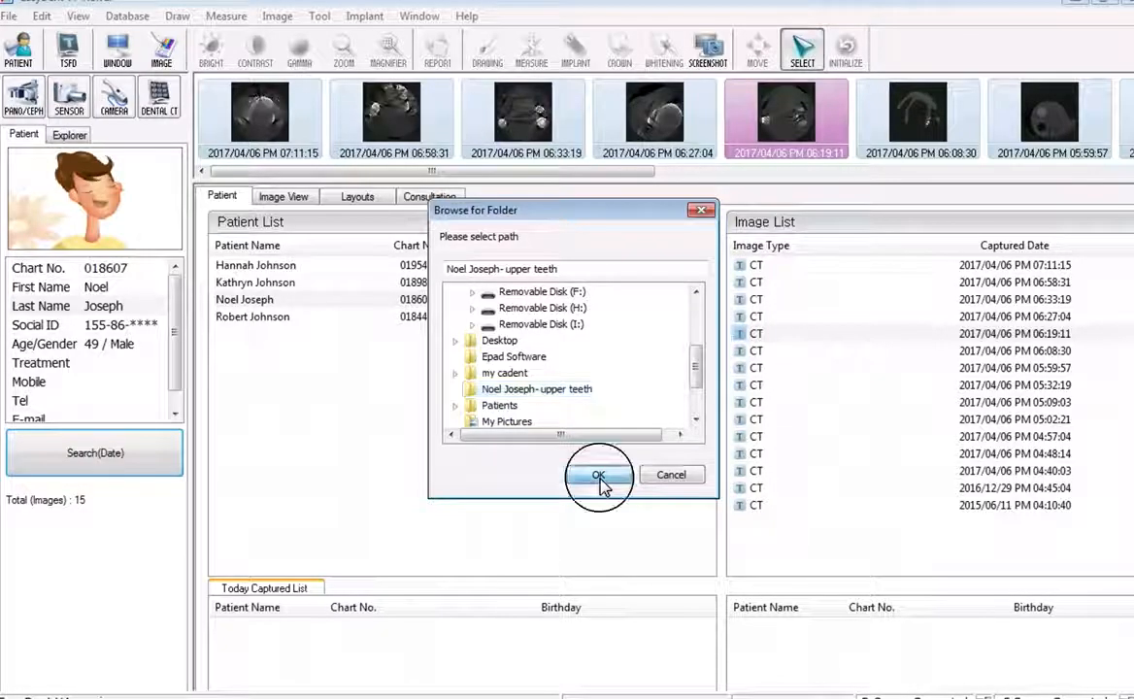
pyautogui.click(597, 475)
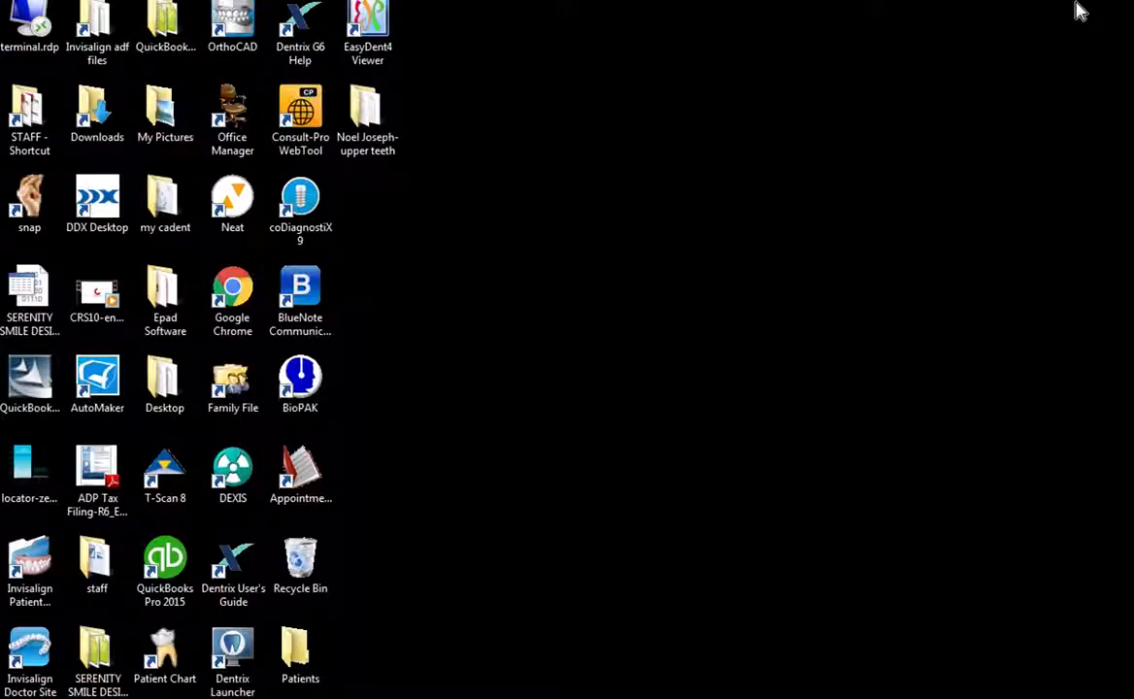
# Open the upper-teeth folder to view its 664 DCM files, dismissing the OneDrive prompt.
pyautogui.click(367, 116)
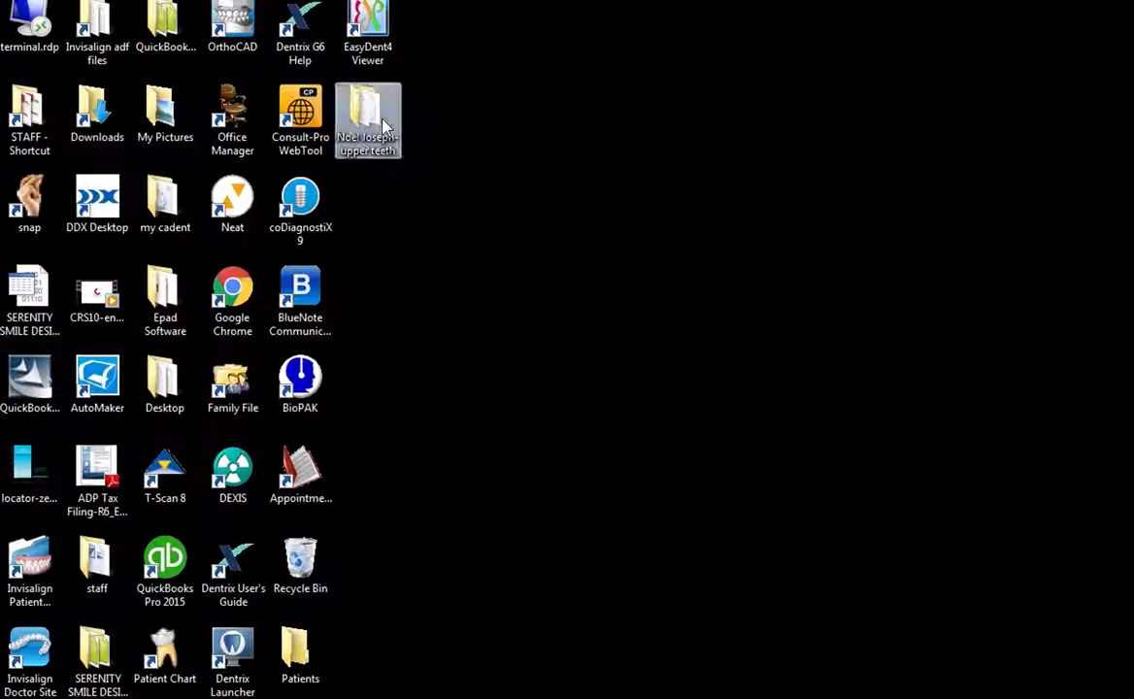
pyautogui.doubleClick(367, 120)
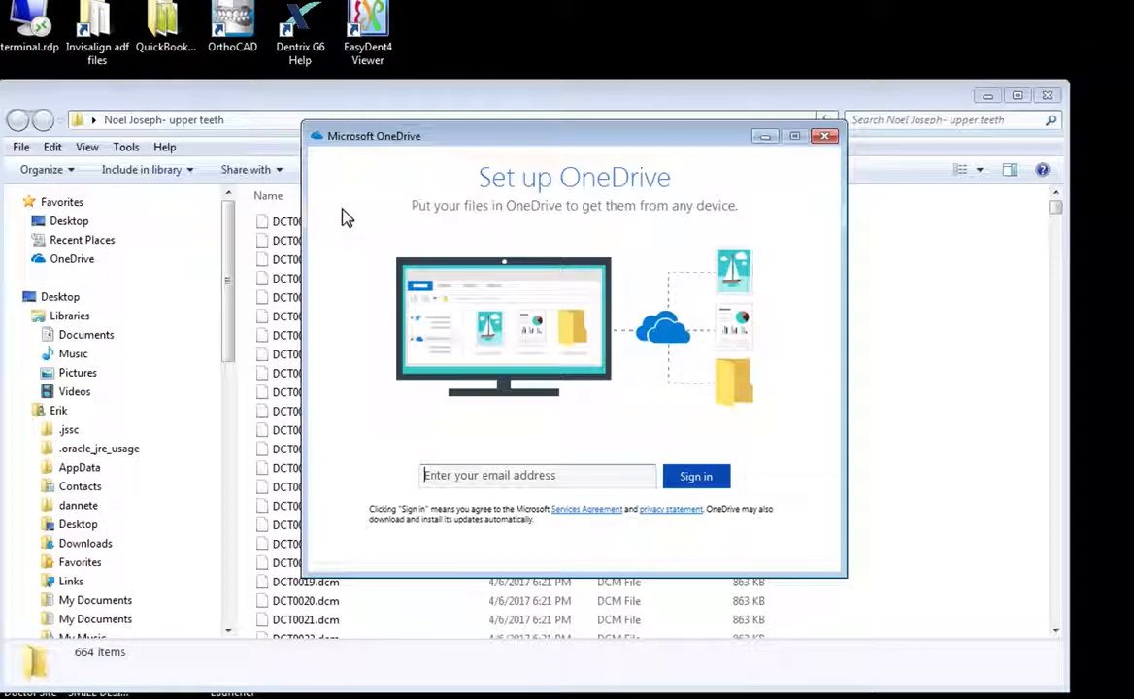
pyautogui.click(824, 135)
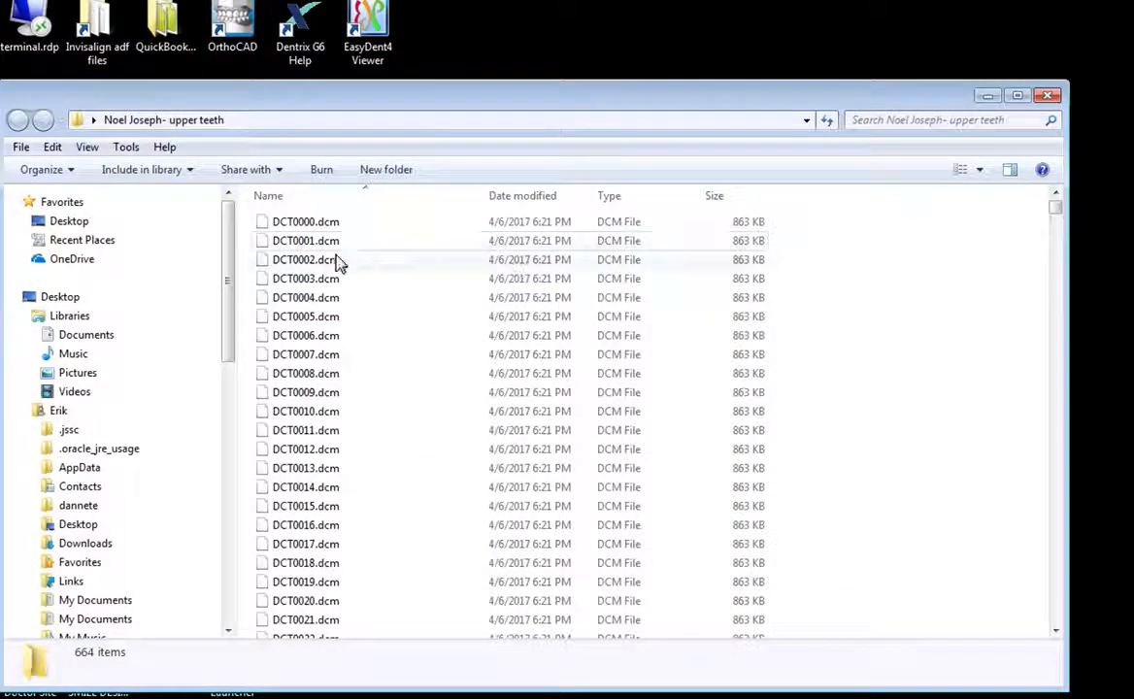
pyautogui.click(306, 221)
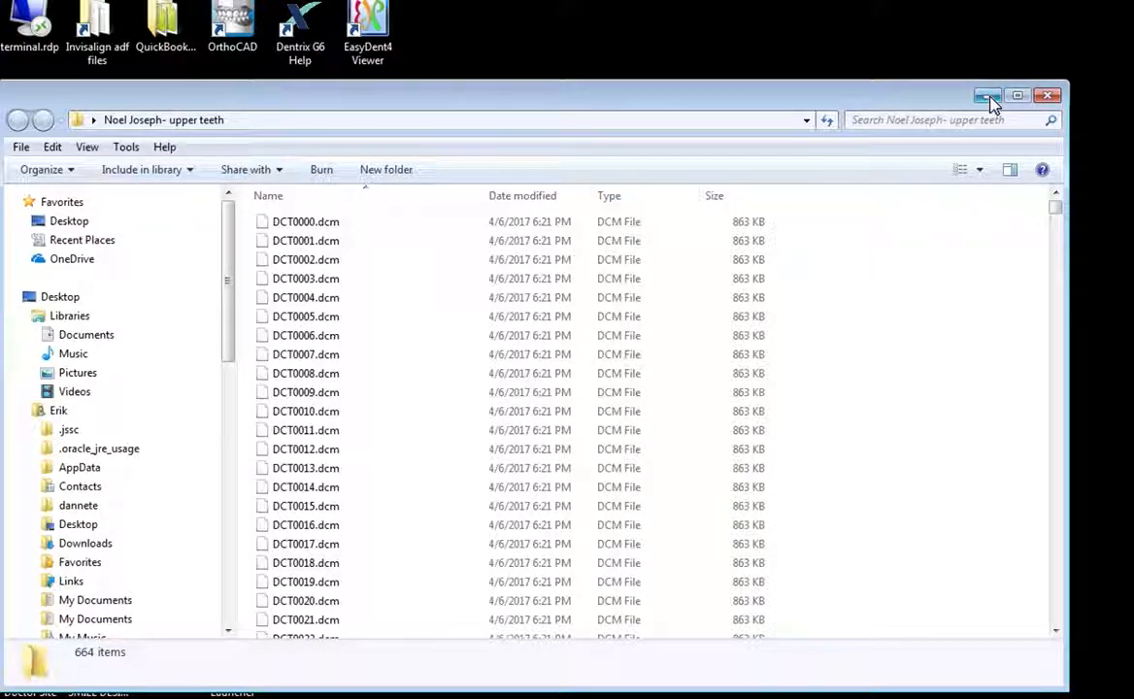
pyautogui.moveTo(987, 95)
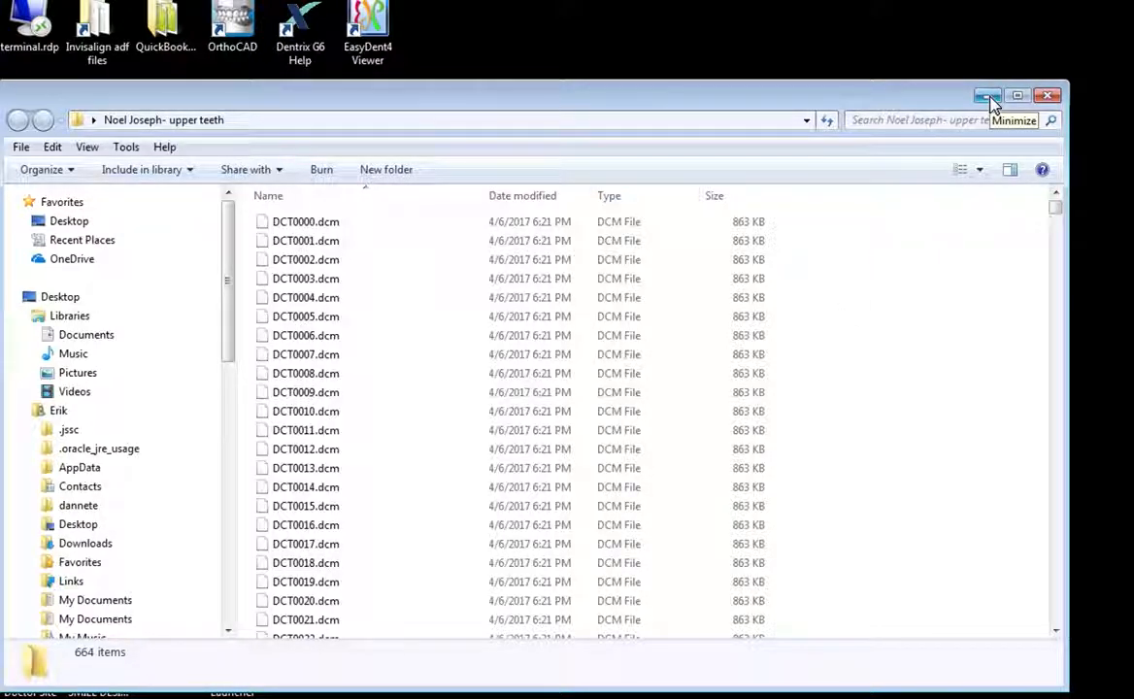